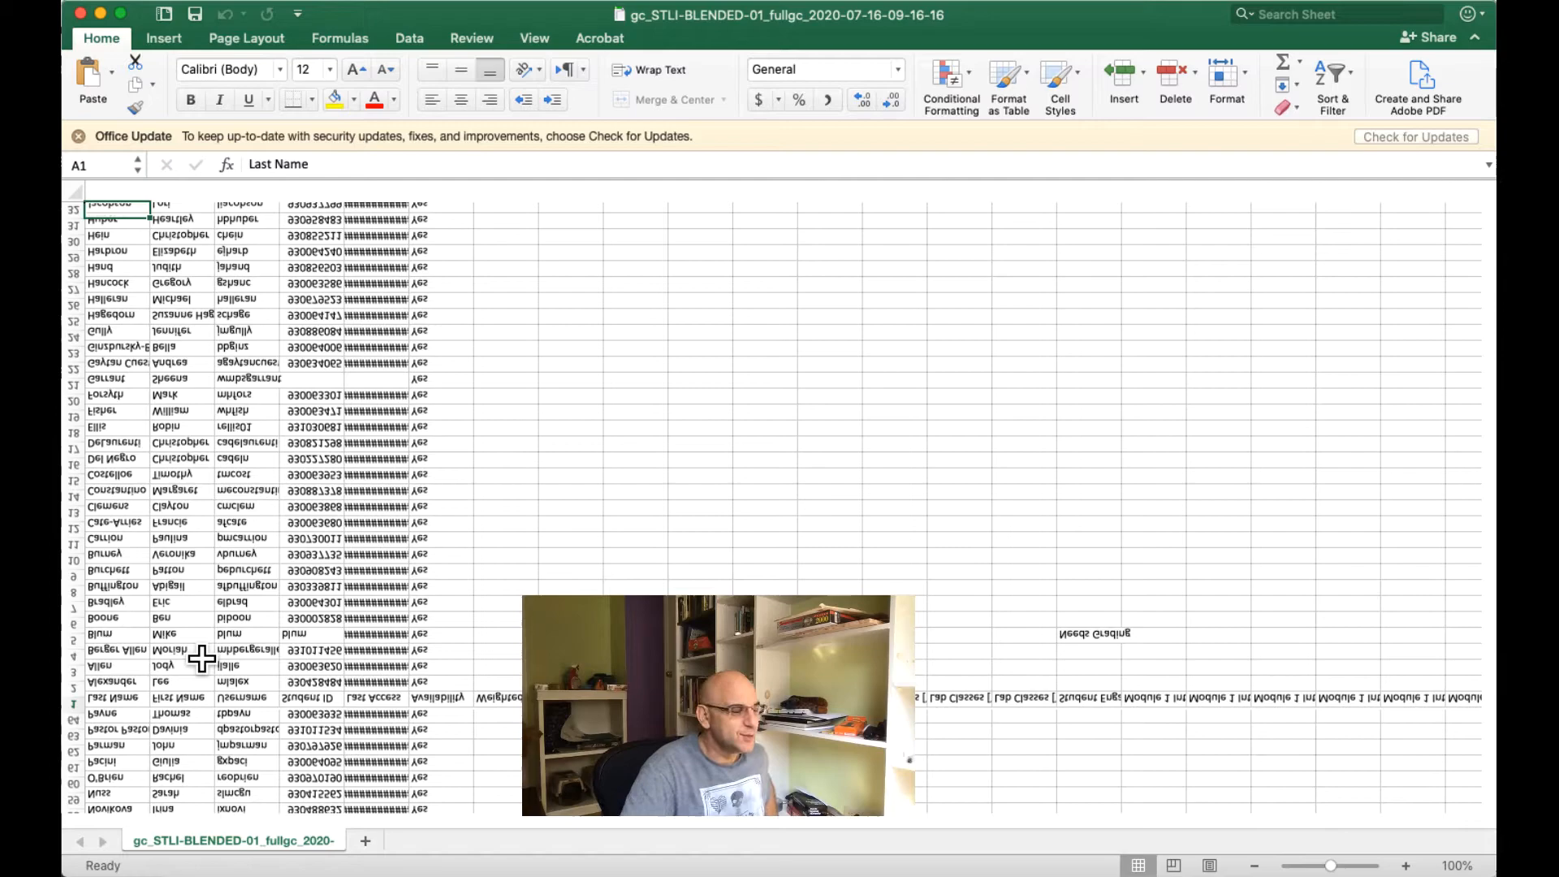
pyautogui.scroll(-3)
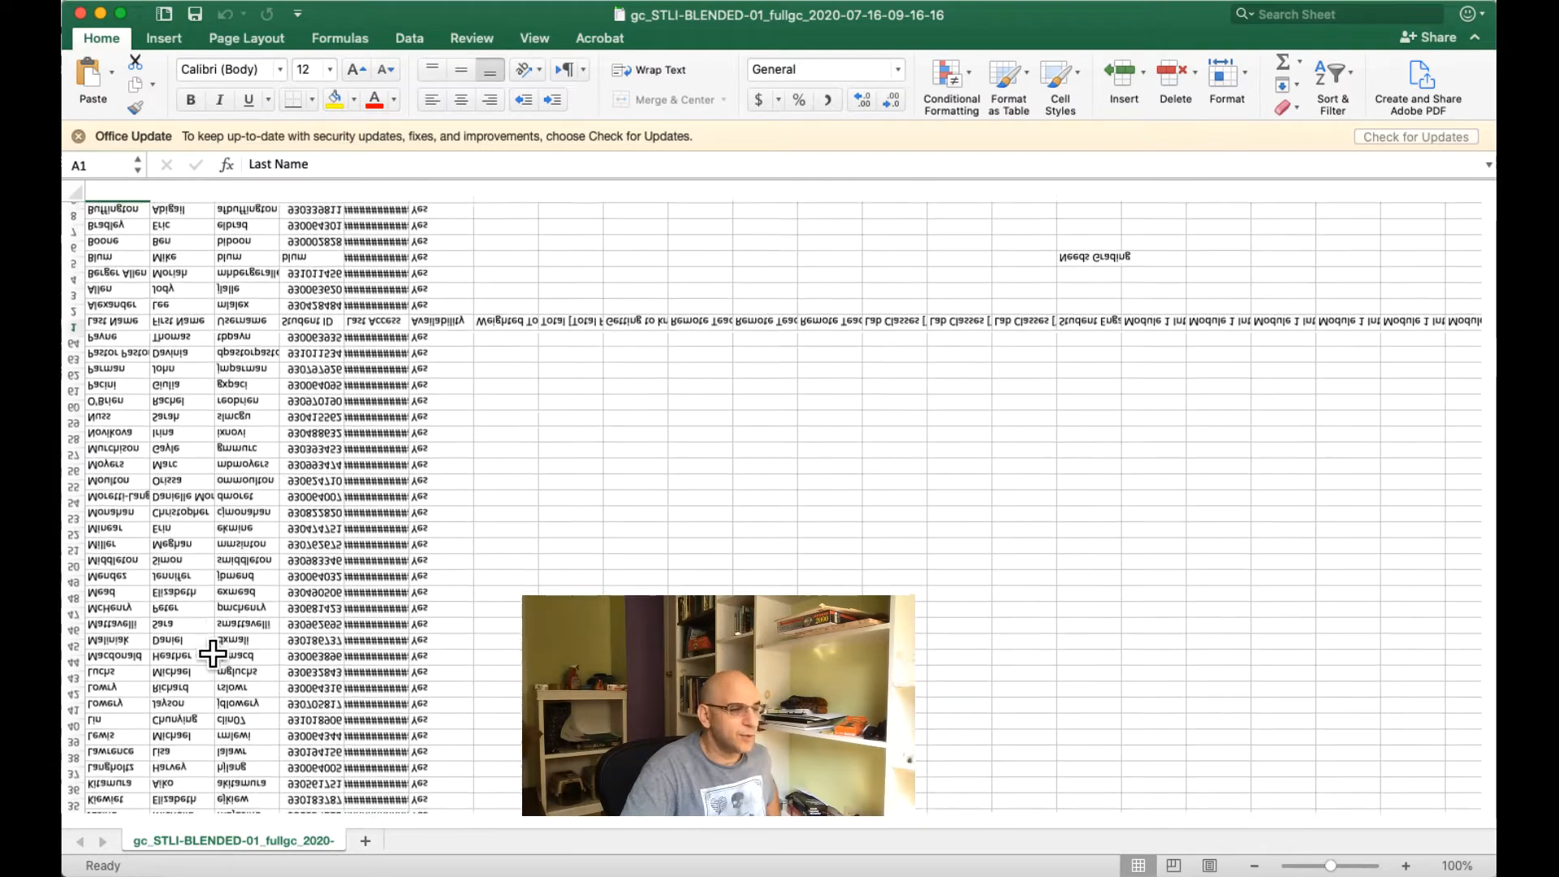
pyautogui.scroll(-3)
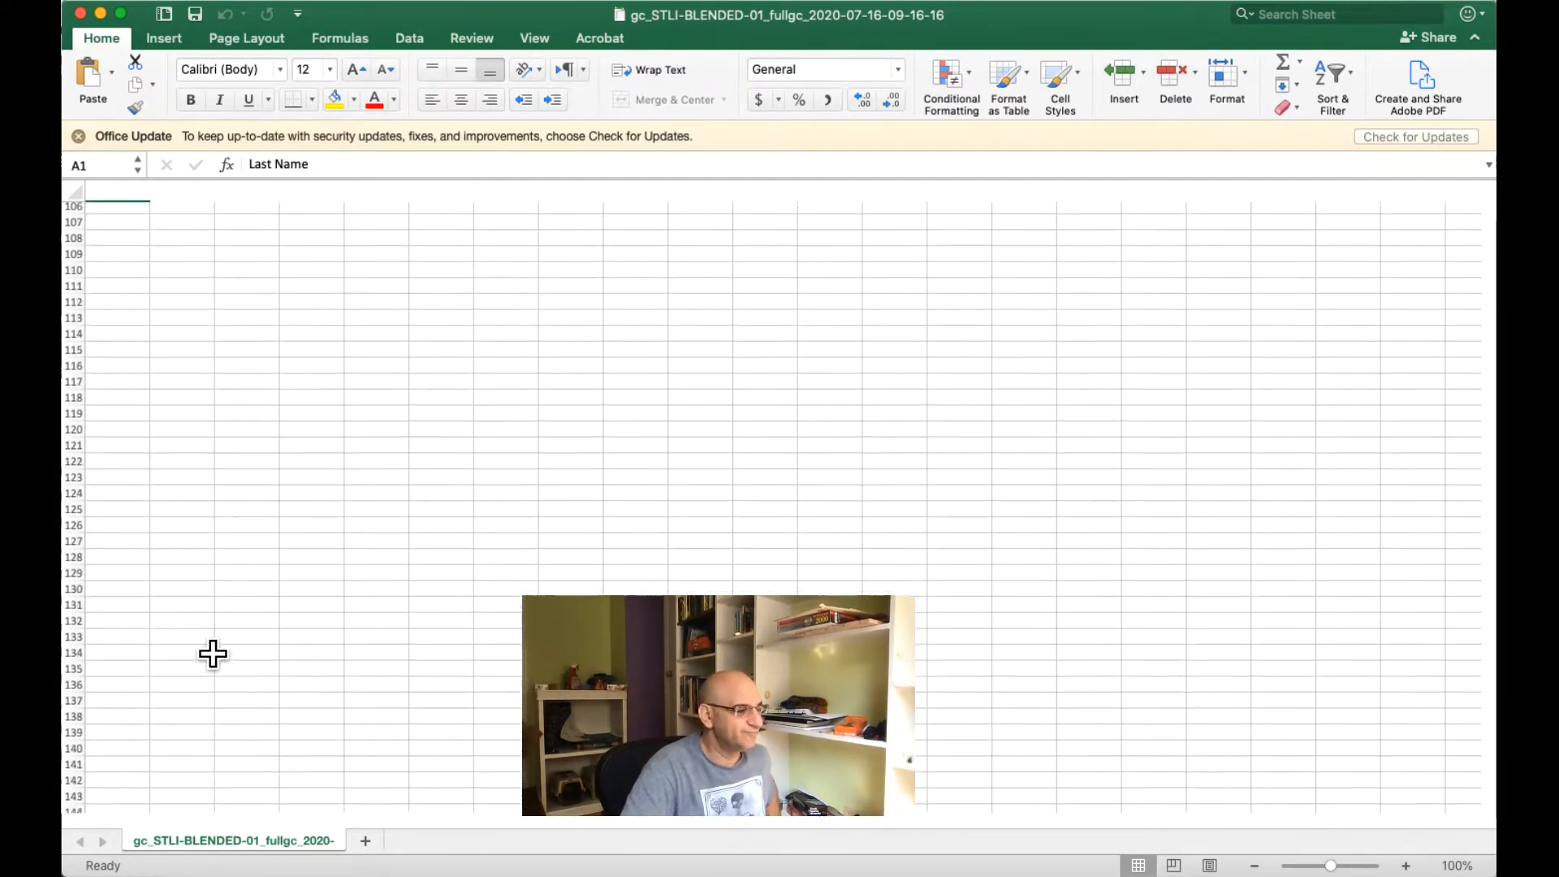
pyautogui.scroll(-3)
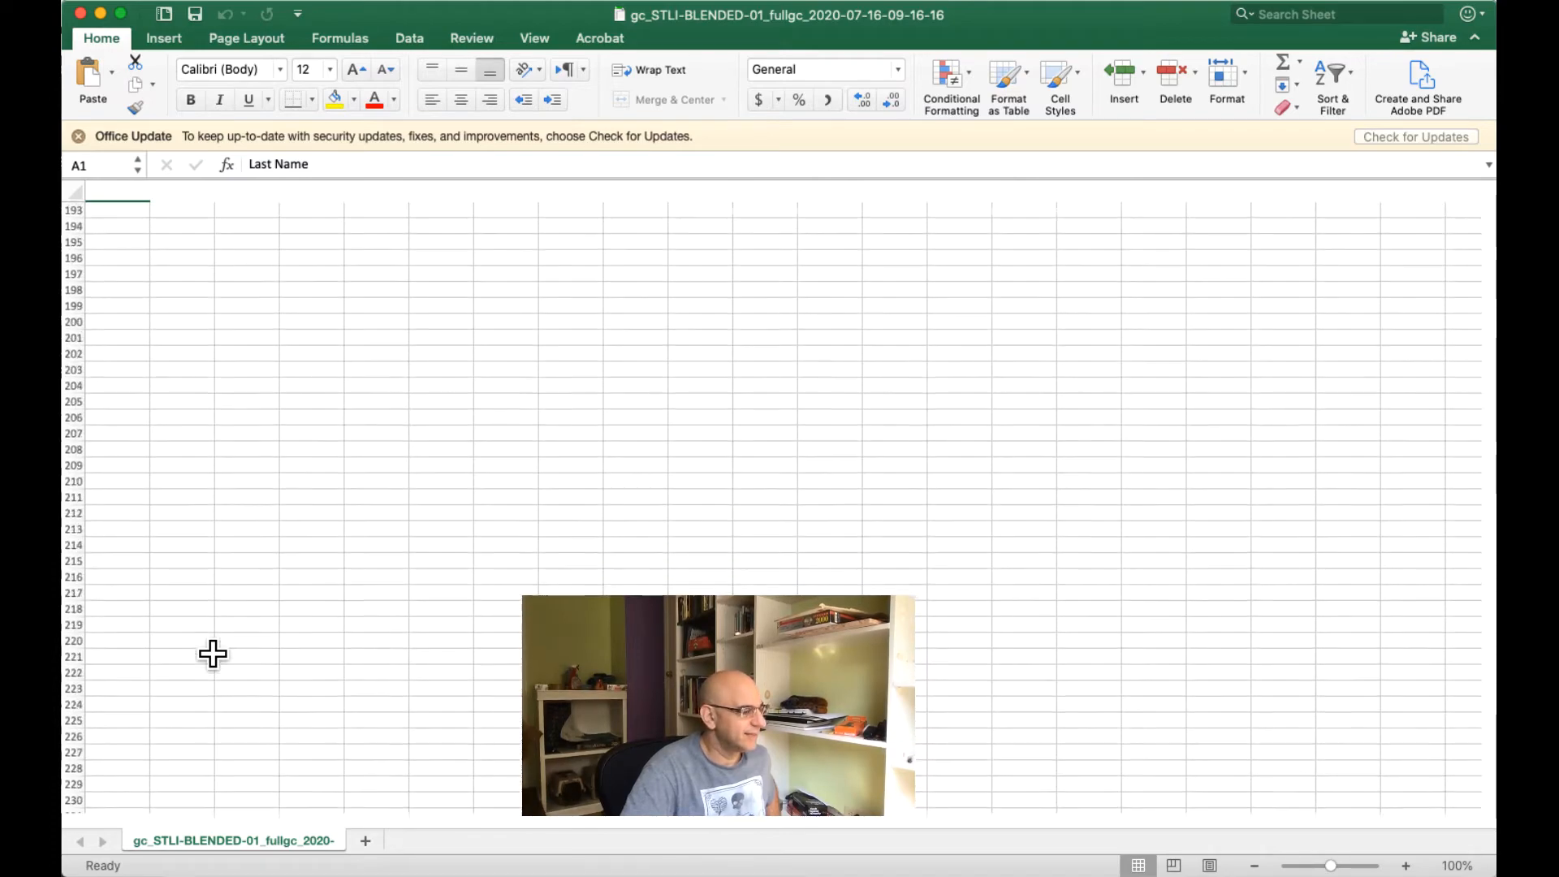
pyautogui.scroll(-3)
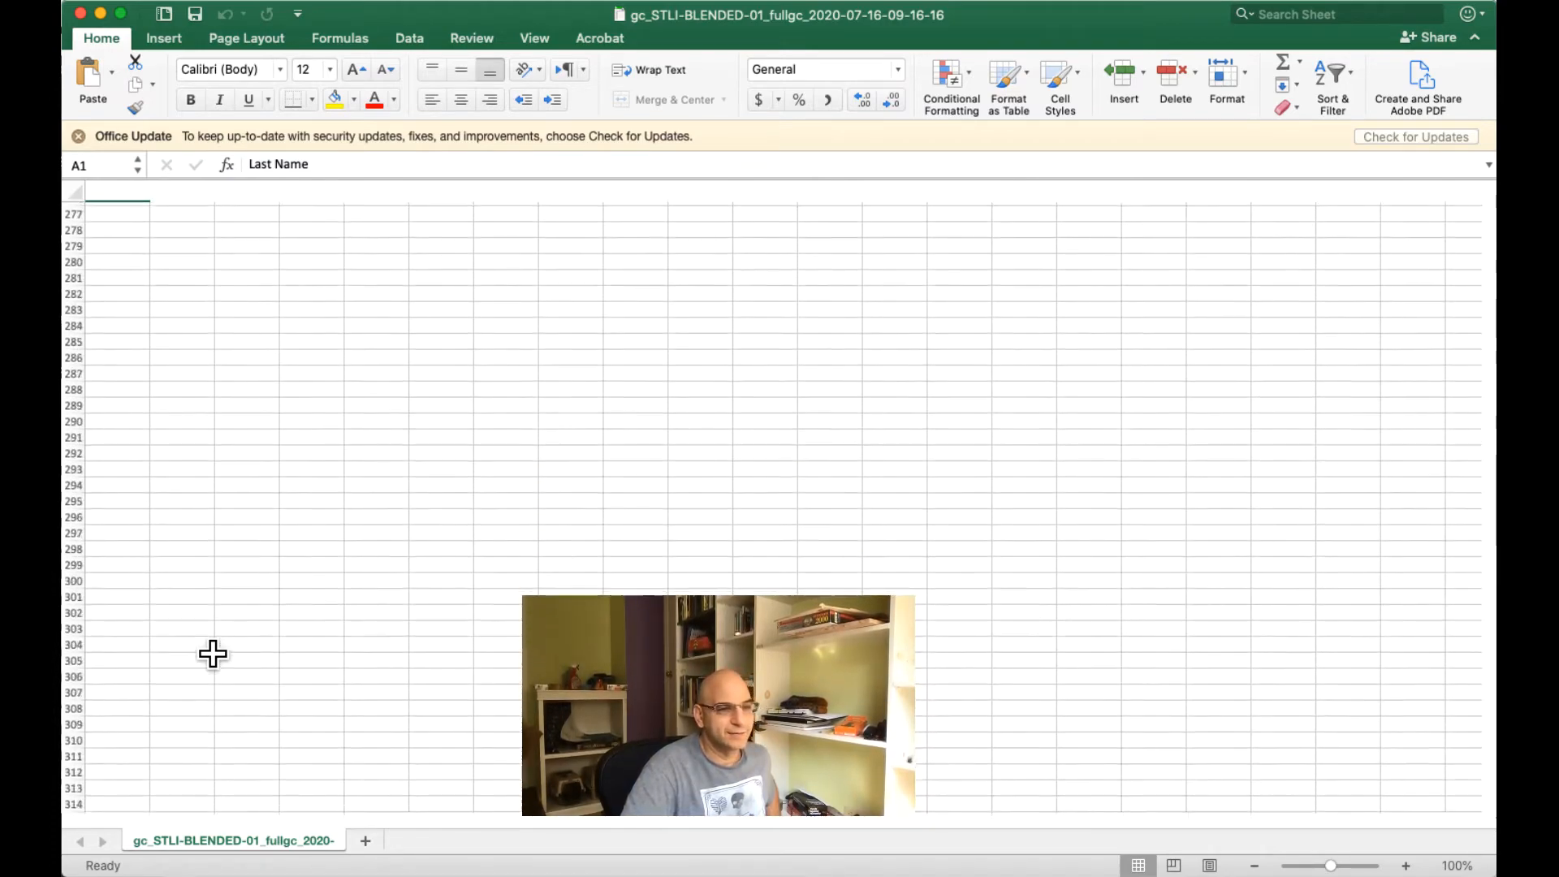
pyautogui.scroll(-3)
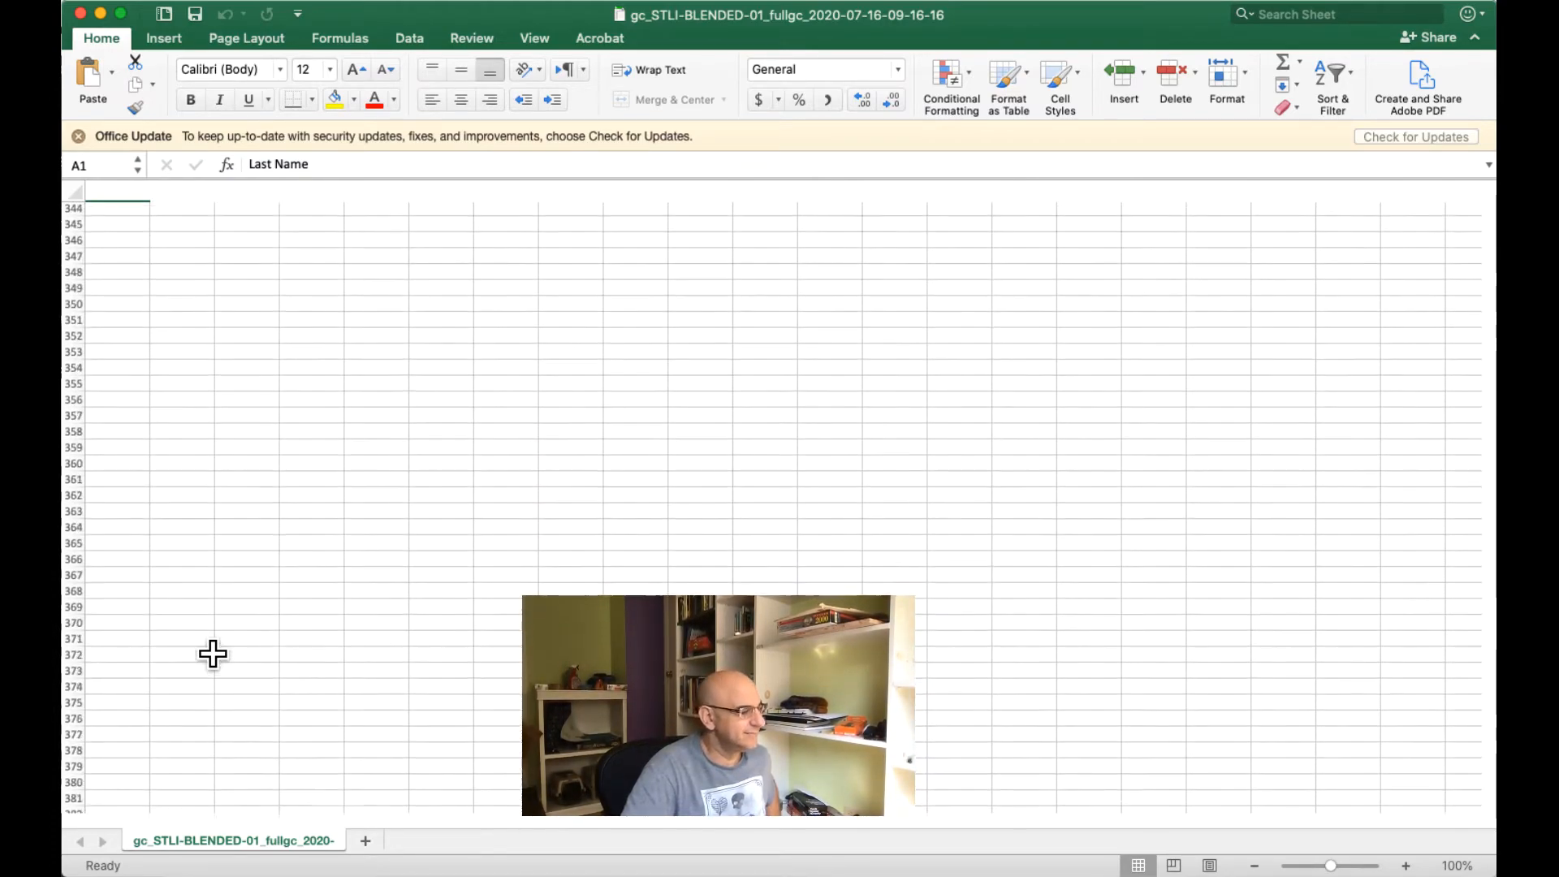
pyautogui.scroll(-3)
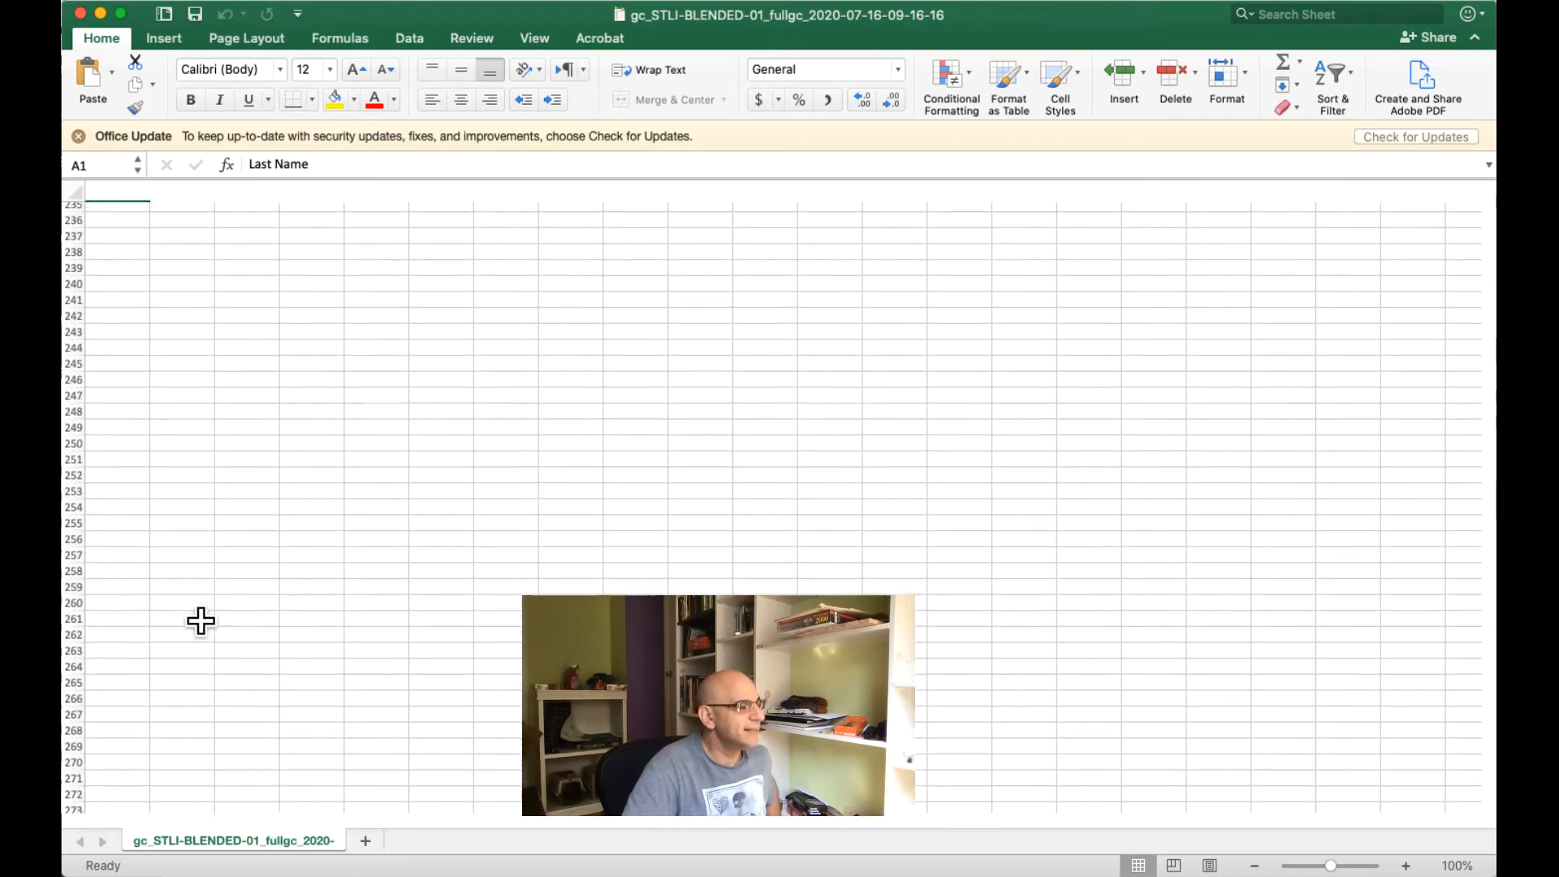
pyautogui.scroll(3)
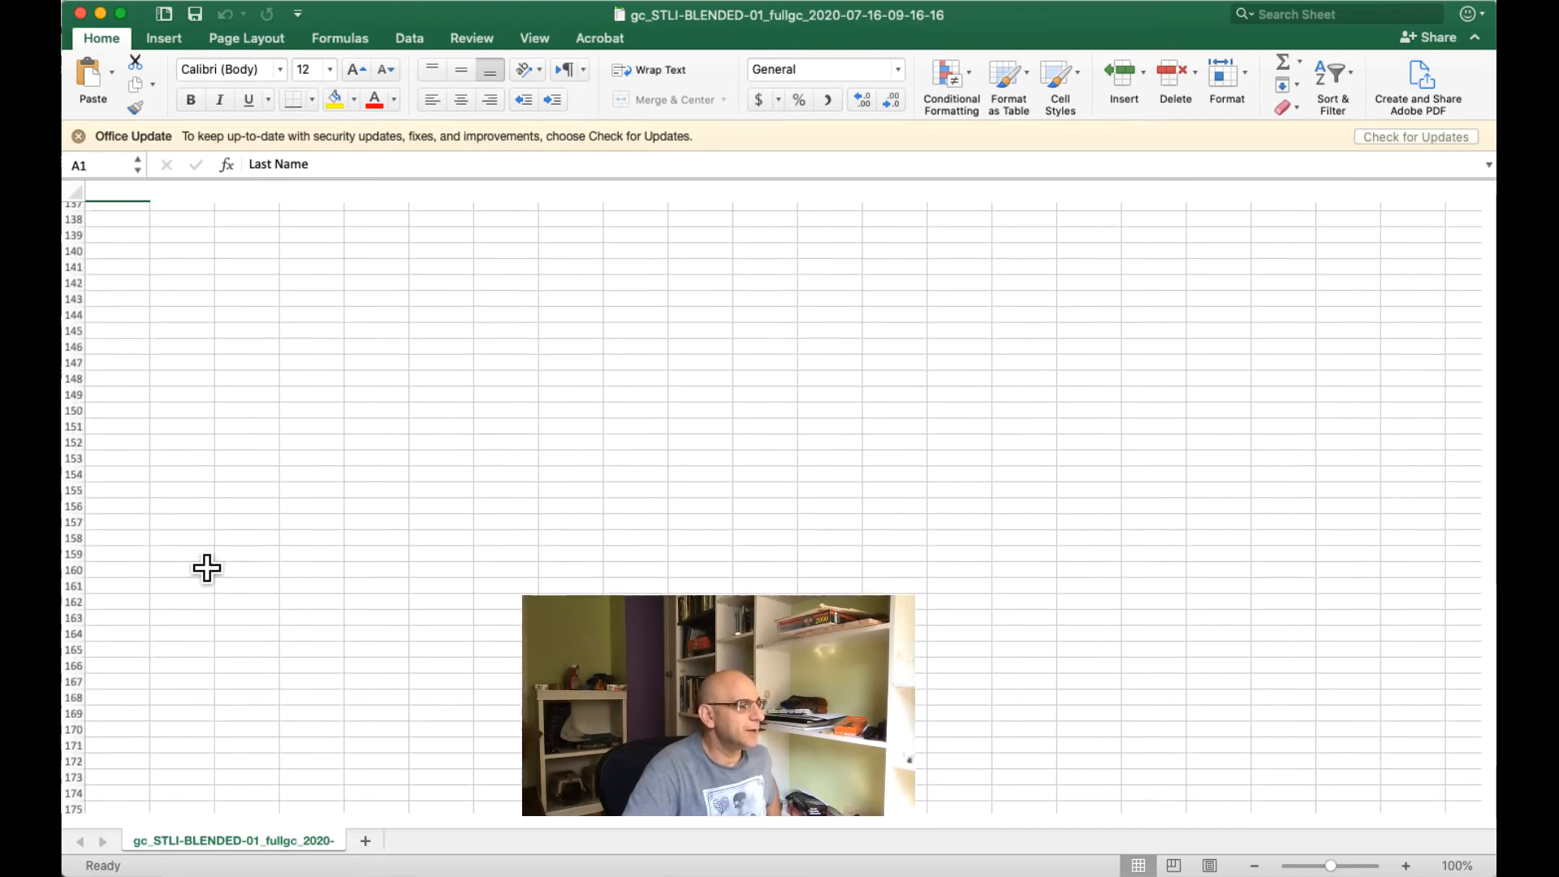